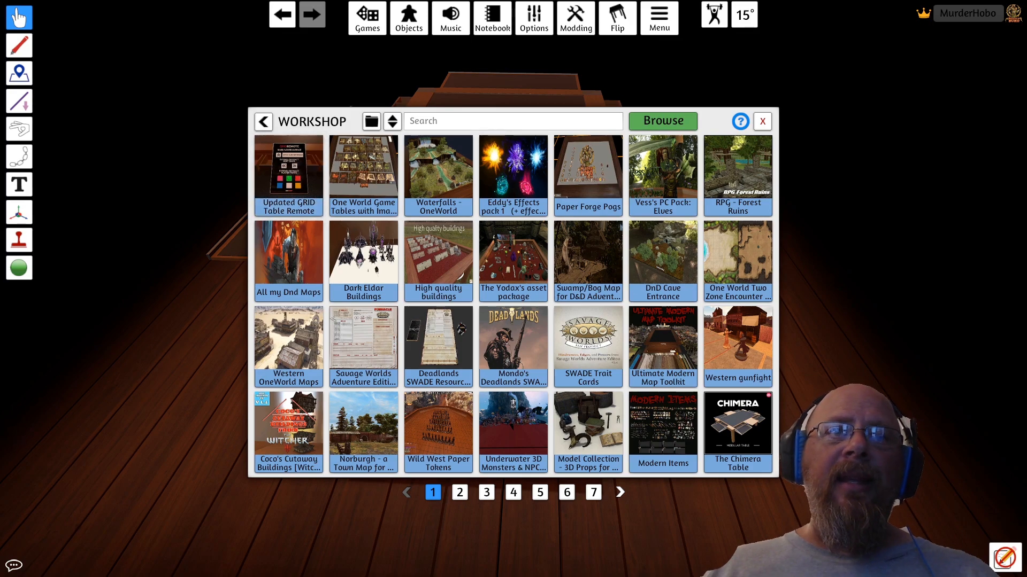
Step: Load the Updated GRID Table Remote from the Workshop browser
{"action": "left_click", "coordinate": [761, 122]}
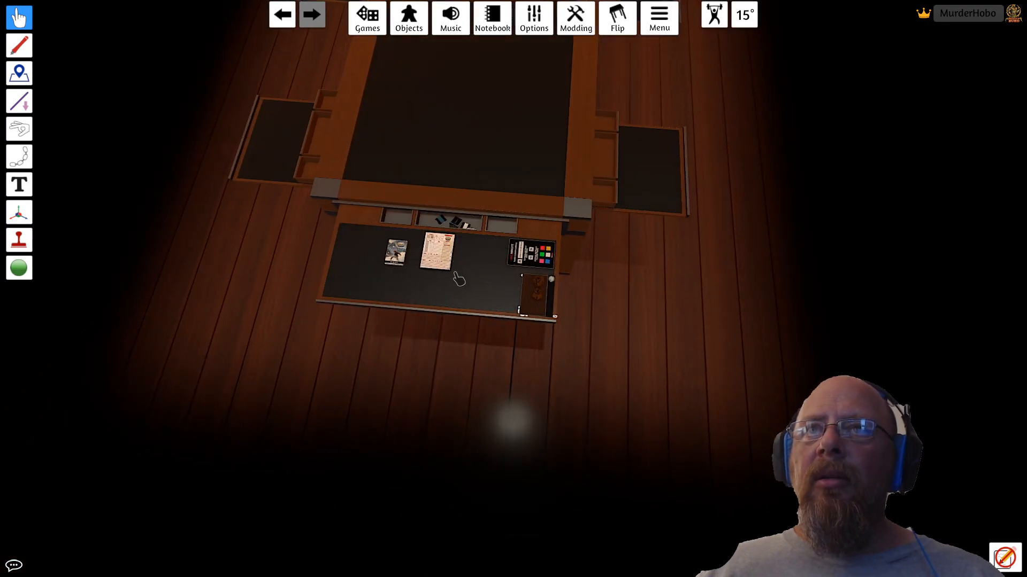
{"action": "left_click_drag", "start_coordinate": [435, 256], "coordinate": [654, 259]}
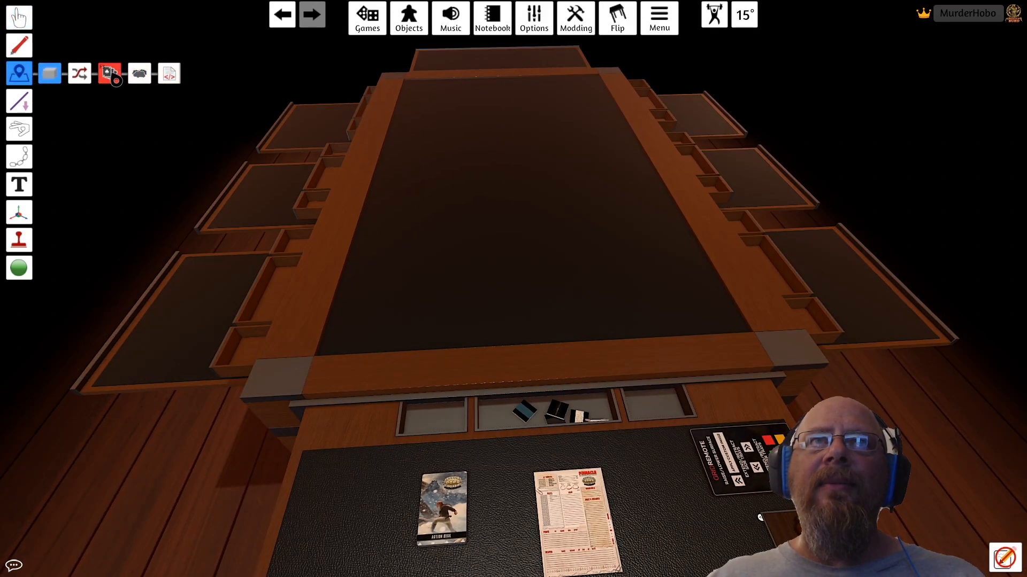
Step: Show the coloured player hand zones, then return to the Grab tool
{"action": "left_click", "coordinate": [109, 73]}
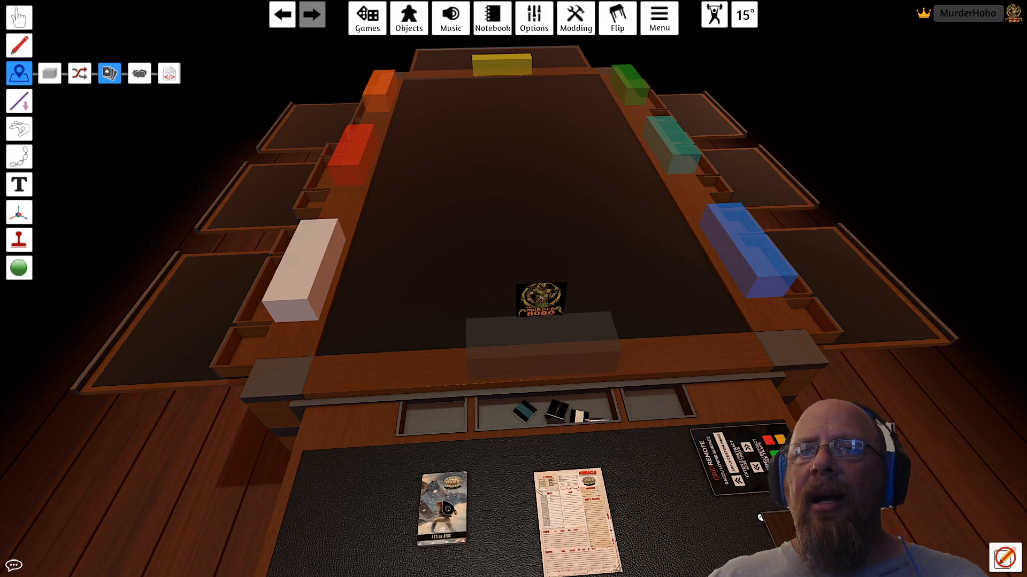
{"action": "left_click", "coordinate": [539, 347]}
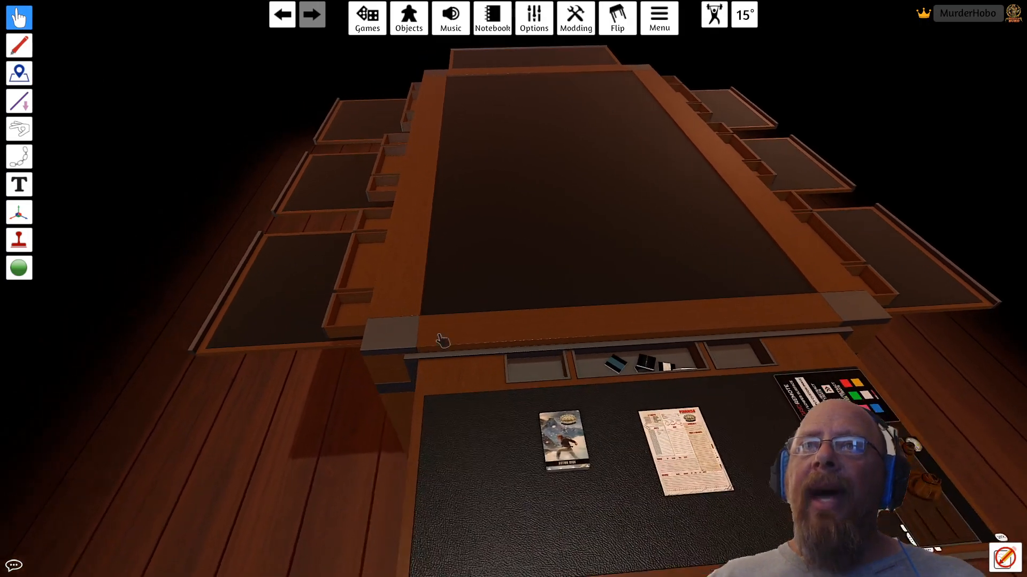
Step: Deal the SWADE Action Deck to every player from its context menu
{"action": "right_click", "coordinate": [560, 439]}
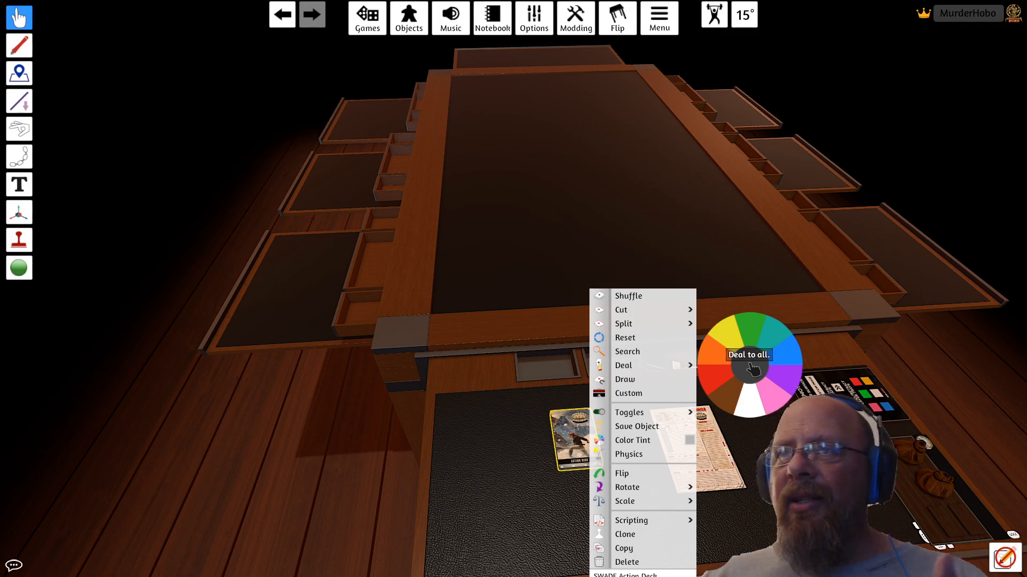
{"action": "left_click", "coordinate": [749, 367]}
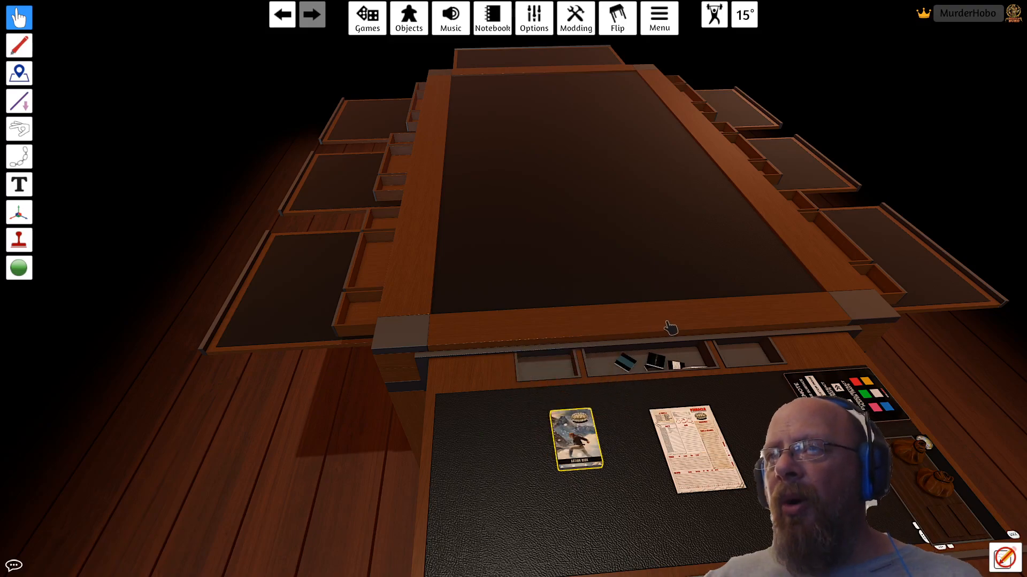
{"action": "mouse_move", "coordinate": [569, 439]}
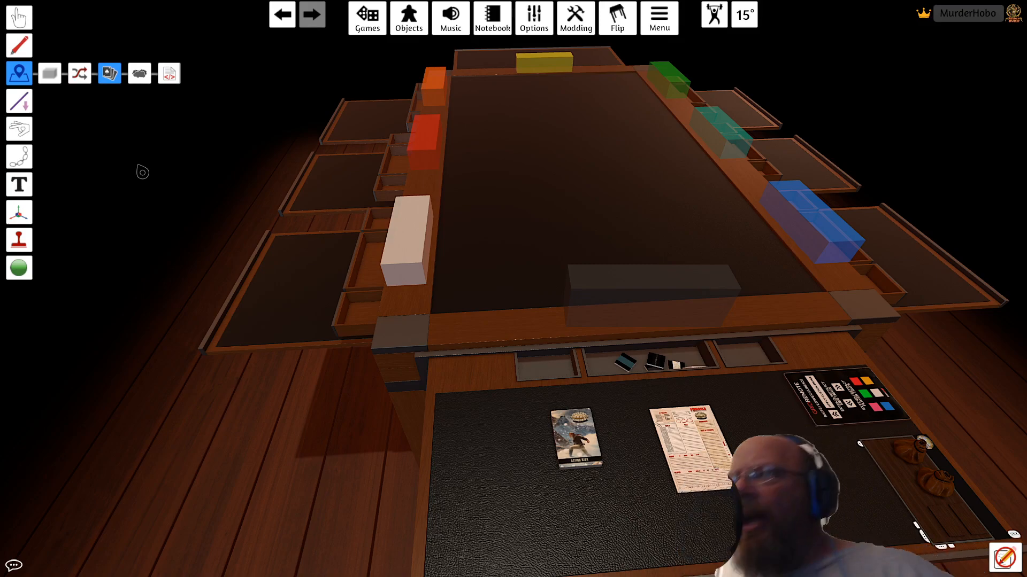
{"action": "mouse_move", "coordinate": [523, 220]}
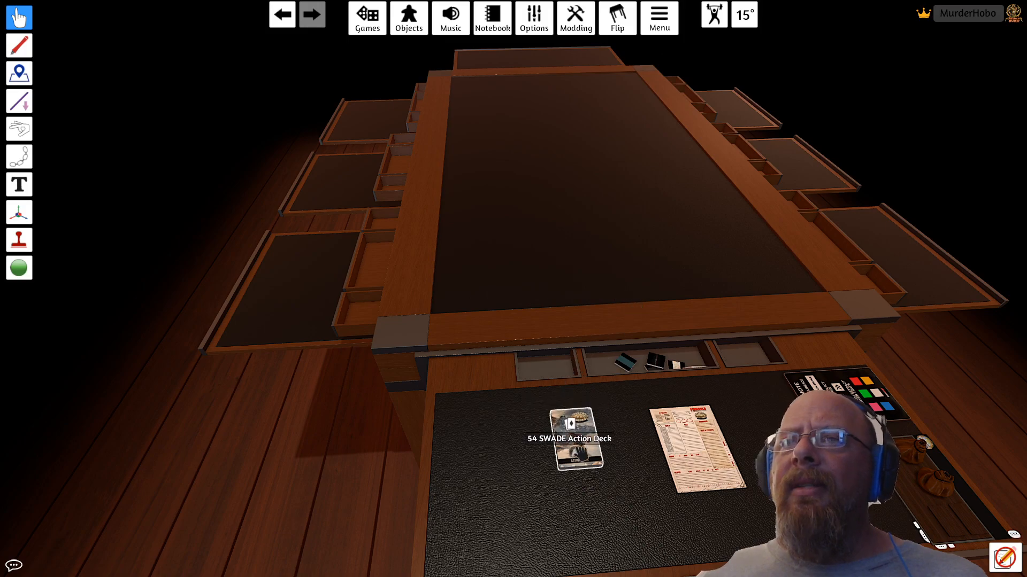
Step: Bring up an object's options near the nearest seat
{"action": "right_click", "coordinate": [569, 435]}
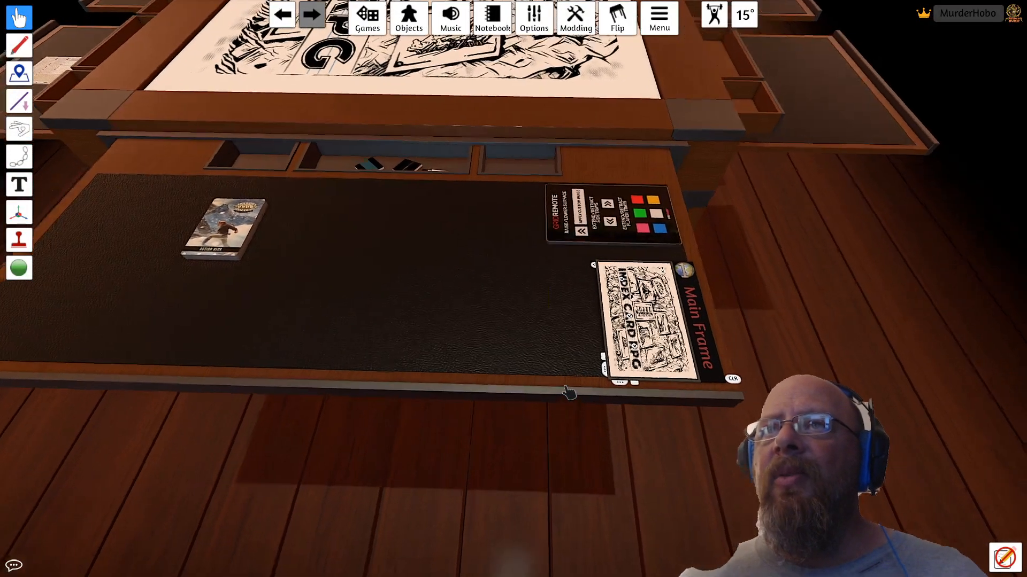
Step: Bring up the options menu for the boat object on the table
{"action": "right_click", "coordinate": [598, 320]}
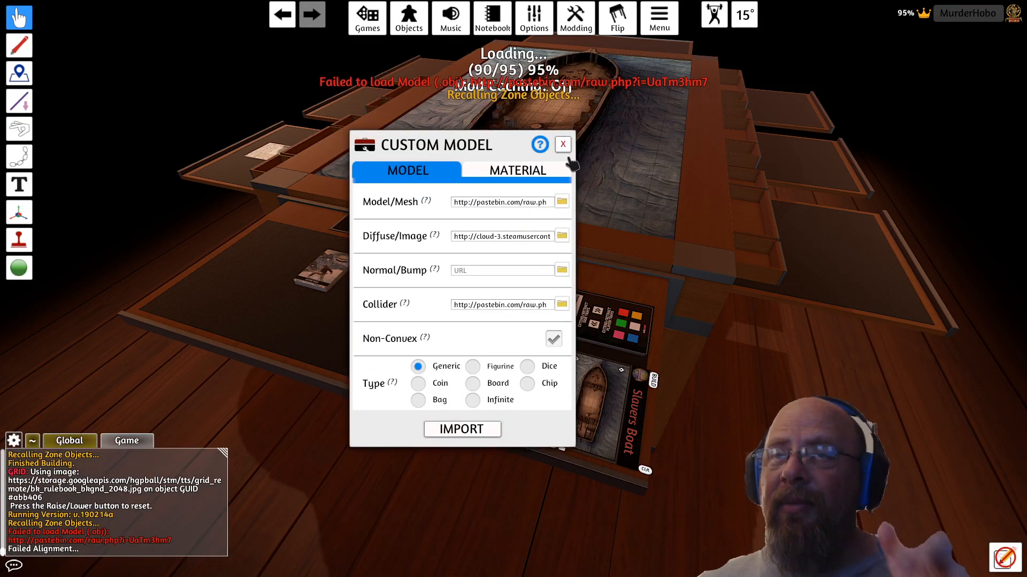
Step: Close the custom model settings and swap in the Norburg Mission tile
{"action": "left_click", "coordinate": [562, 145]}
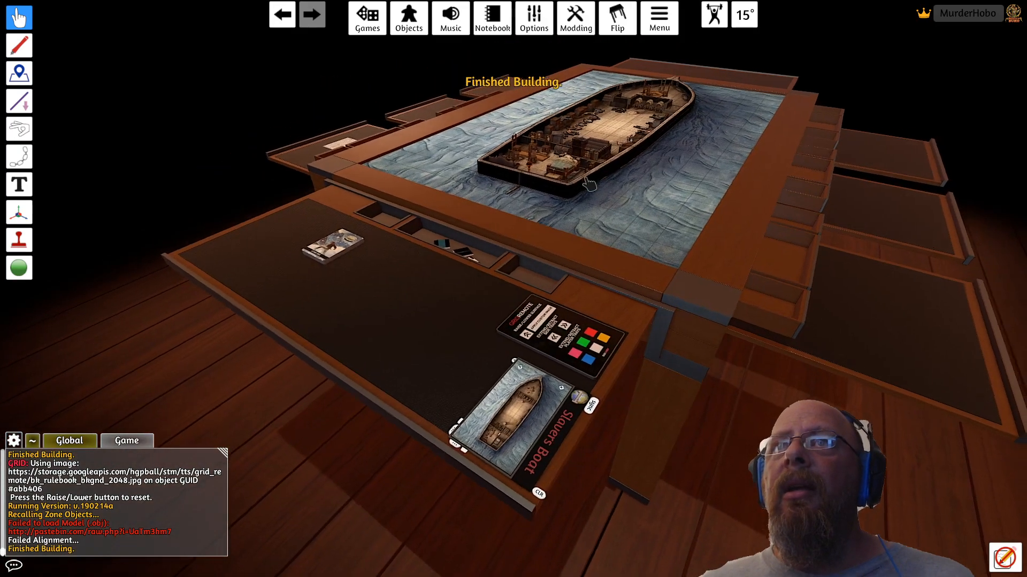
{"action": "left_click_drag", "start_coordinate": [589, 183], "coordinate": [471, 308]}
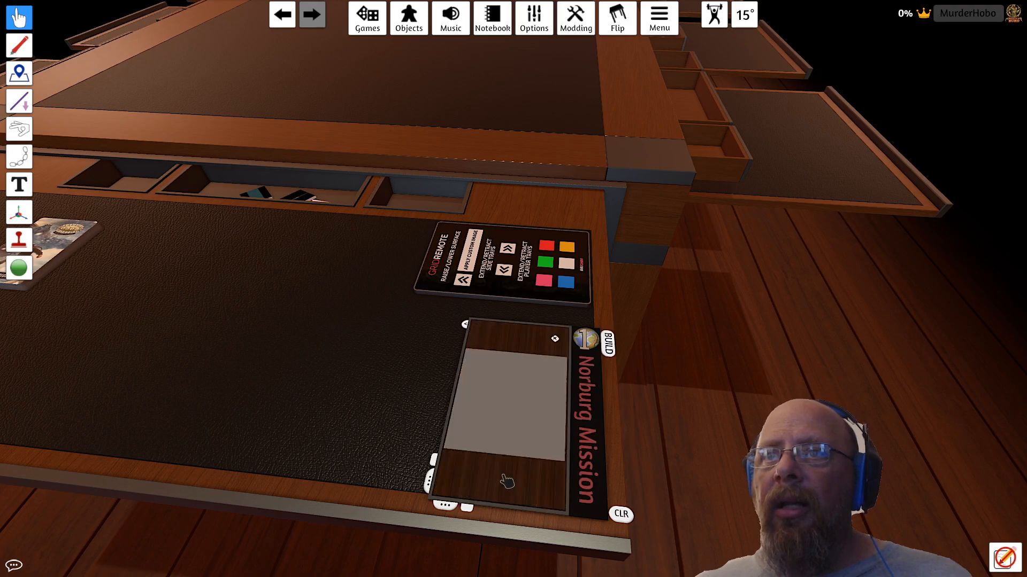
{"action": "left_click", "coordinate": [607, 346]}
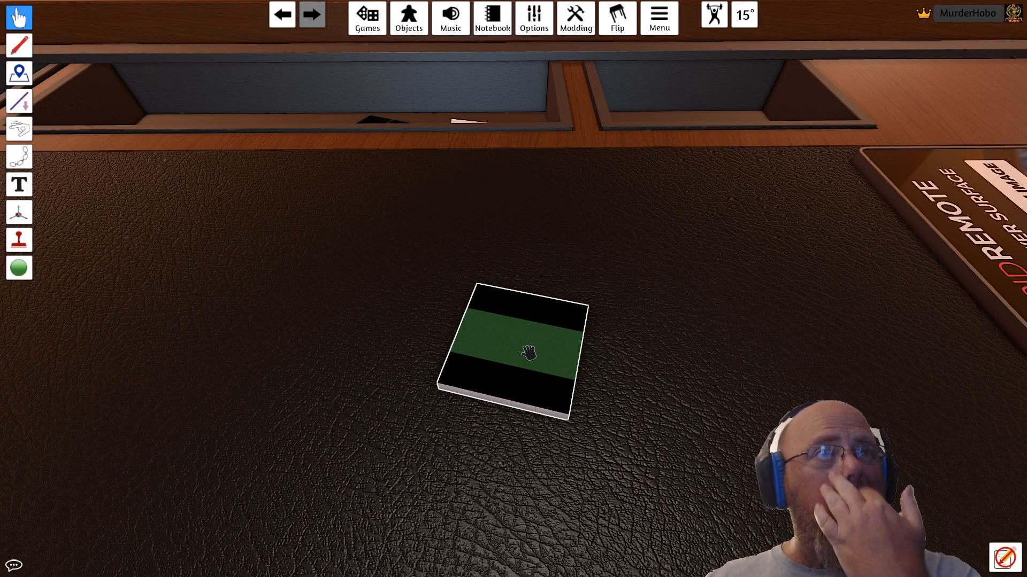
Step: Edit the striped tile's settings and enter its top image link
{"action": "right_click", "coordinate": [528, 353]}
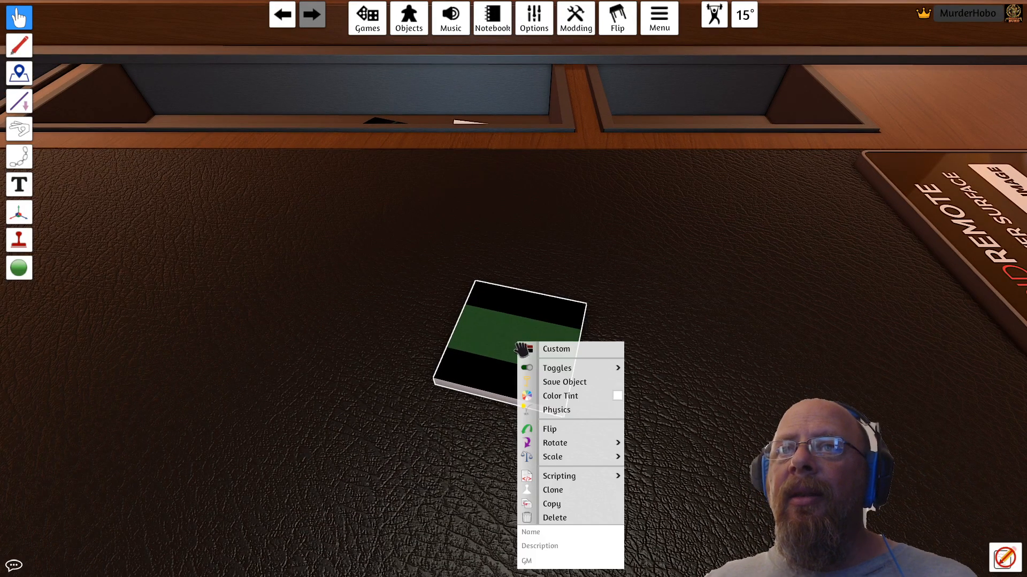
{"action": "left_click", "coordinate": [555, 348]}
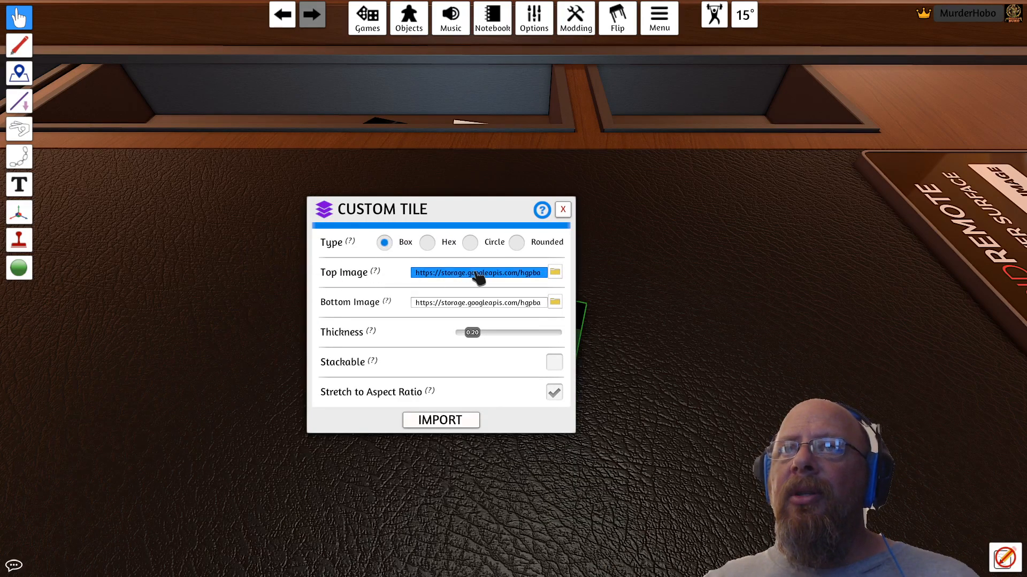
{"action": "left_click", "coordinate": [441, 420]}
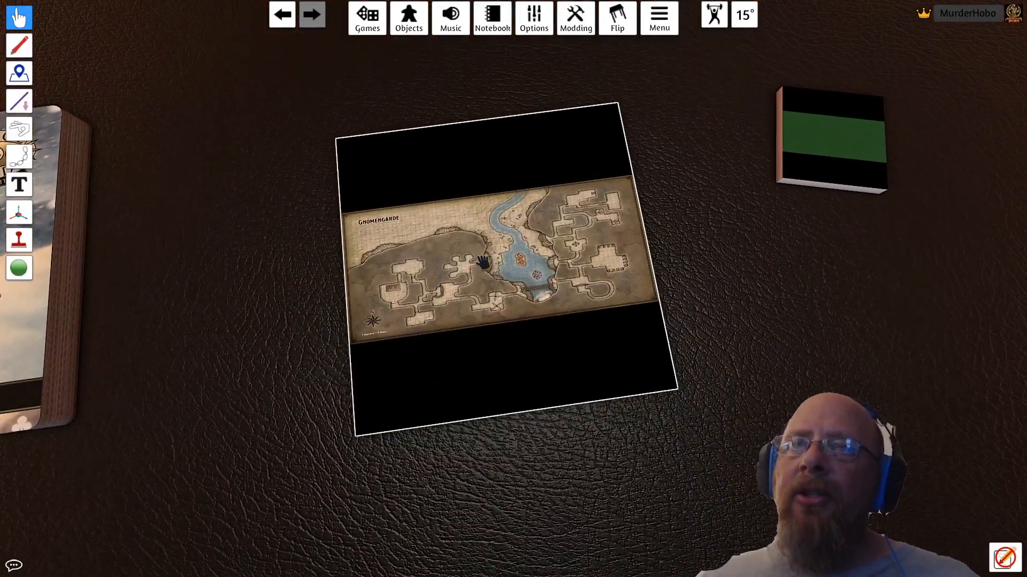
{"action": "mouse_move", "coordinate": [441, 193]}
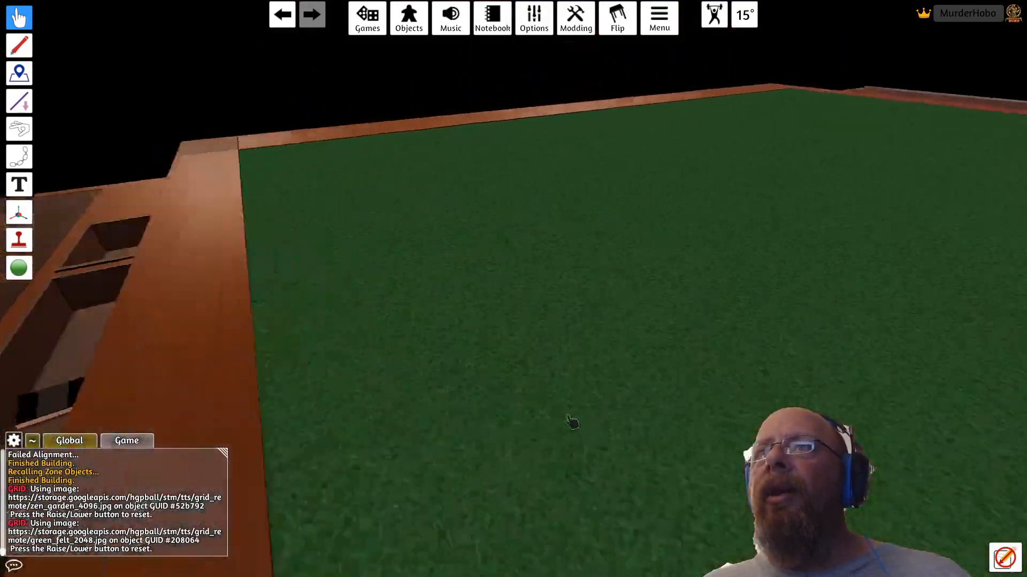
Step: Draw a white freehand line, then request erasing all lines
{"action": "left_click", "coordinate": [18, 45]}
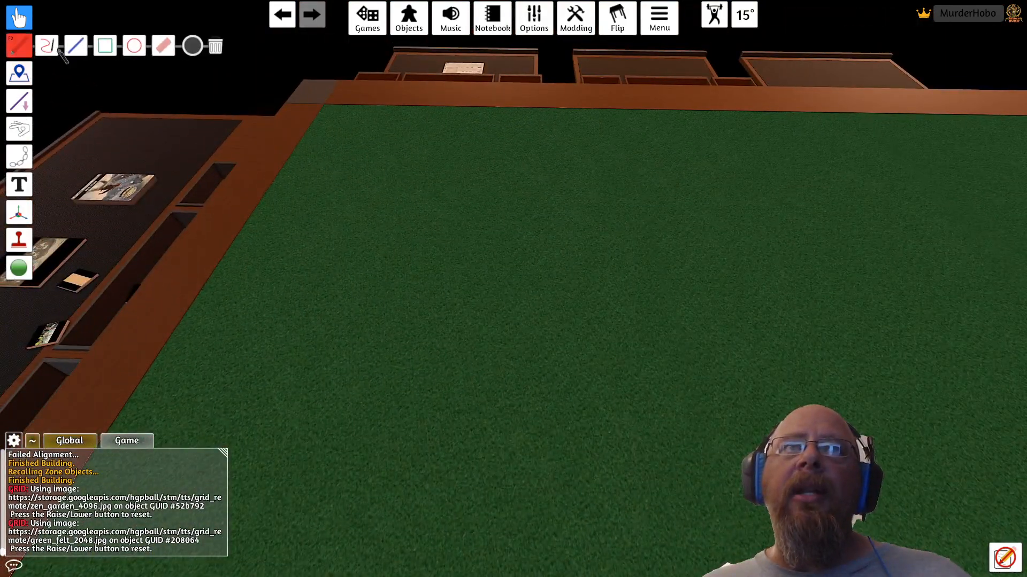
{"action": "left_click", "coordinate": [17, 45]}
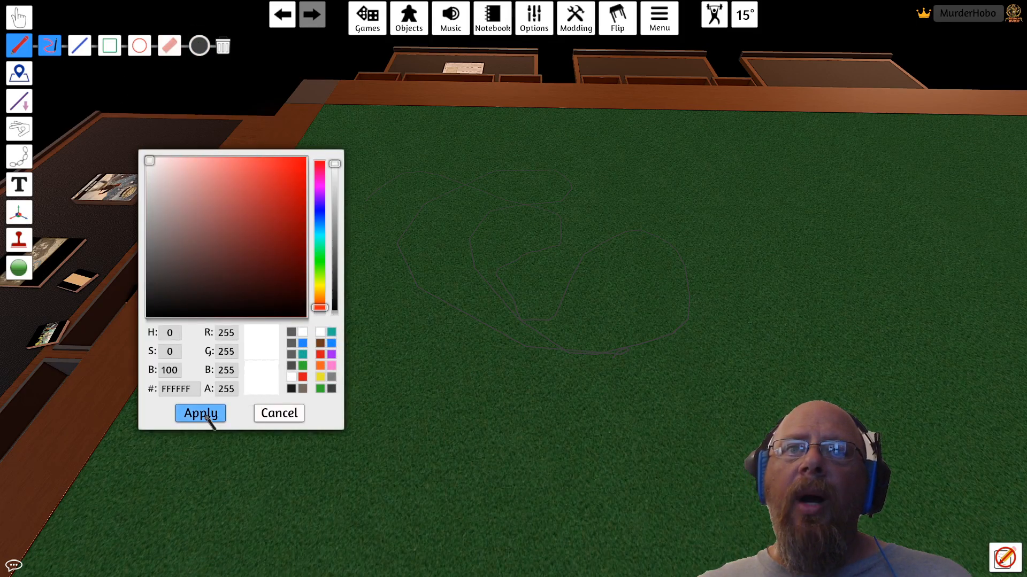
{"action": "left_click", "coordinate": [199, 413]}
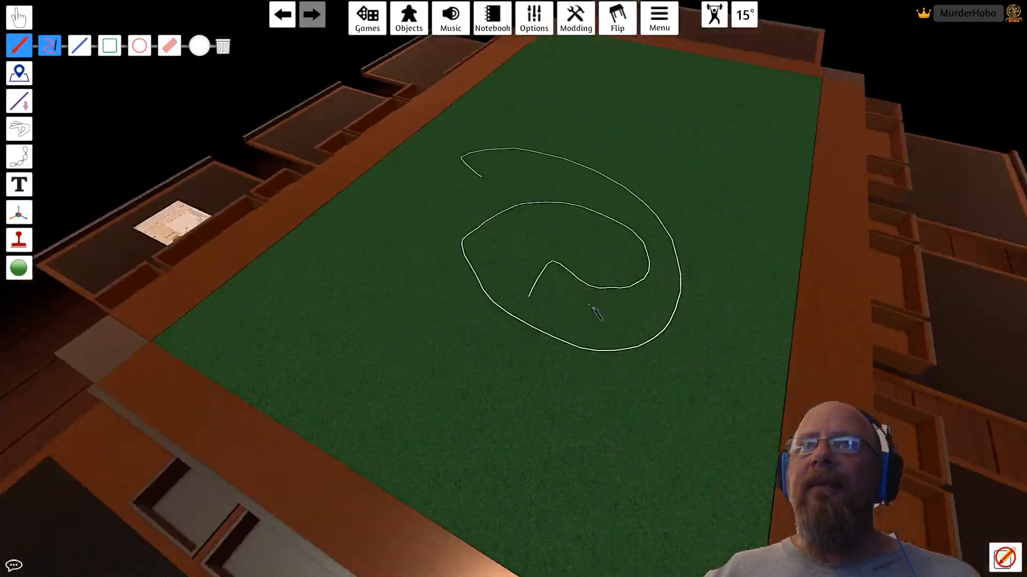
{"action": "left_click", "coordinate": [223, 46]}
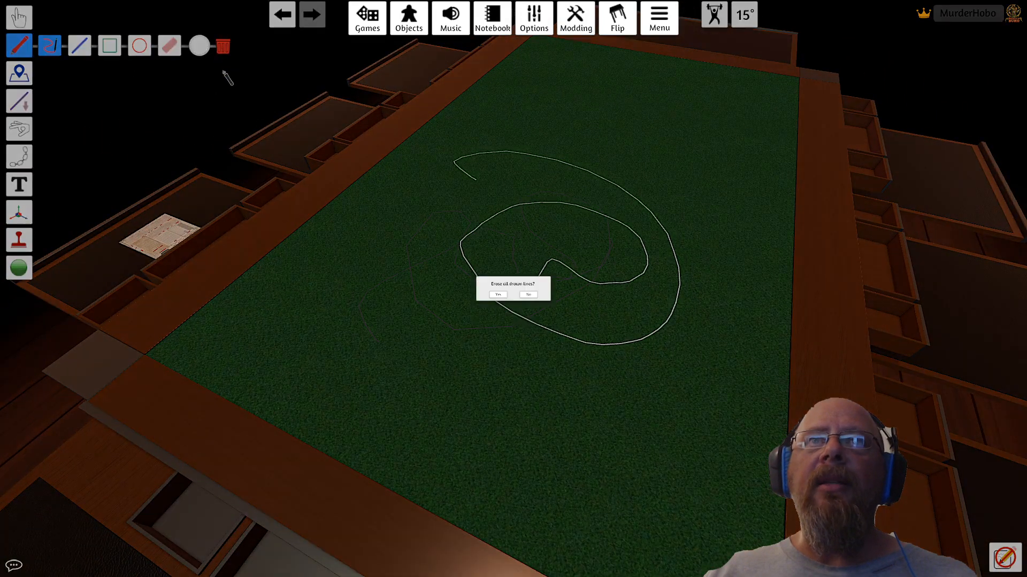
Step: Confirm erasing the drawn lines and apply the water image to the surface
{"action": "left_click", "coordinate": [496, 295]}
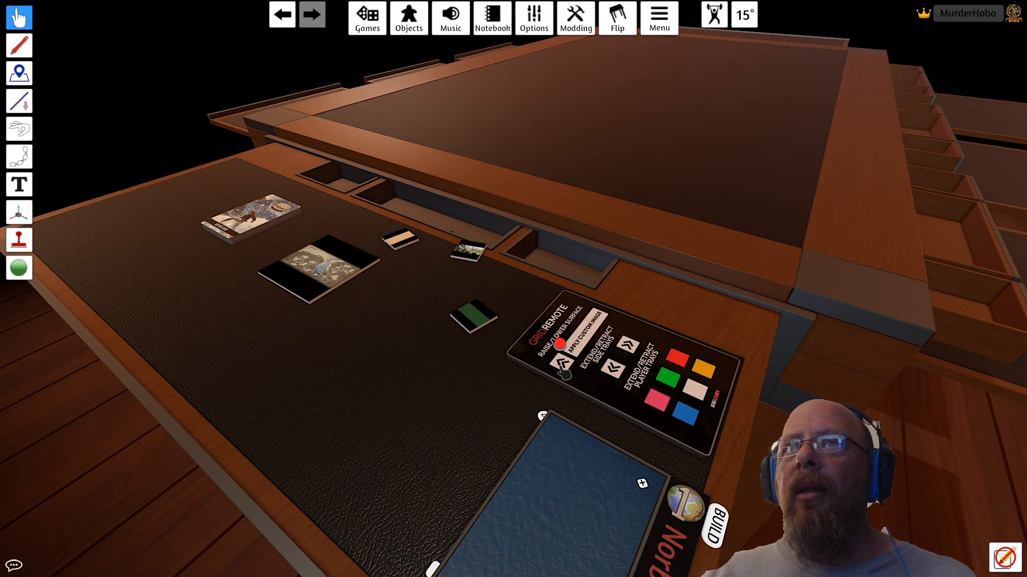
{"action": "left_click", "coordinate": [559, 342]}
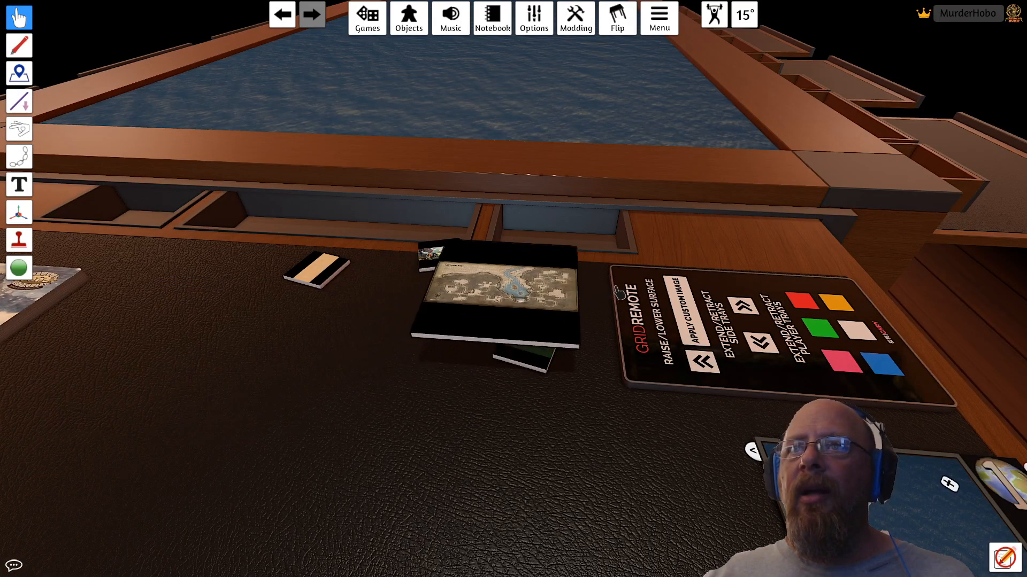
Step: Drag the map image tile onto the GRID remote
{"action": "left_click_drag", "start_coordinate": [497, 301], "coordinate": [642, 295]}
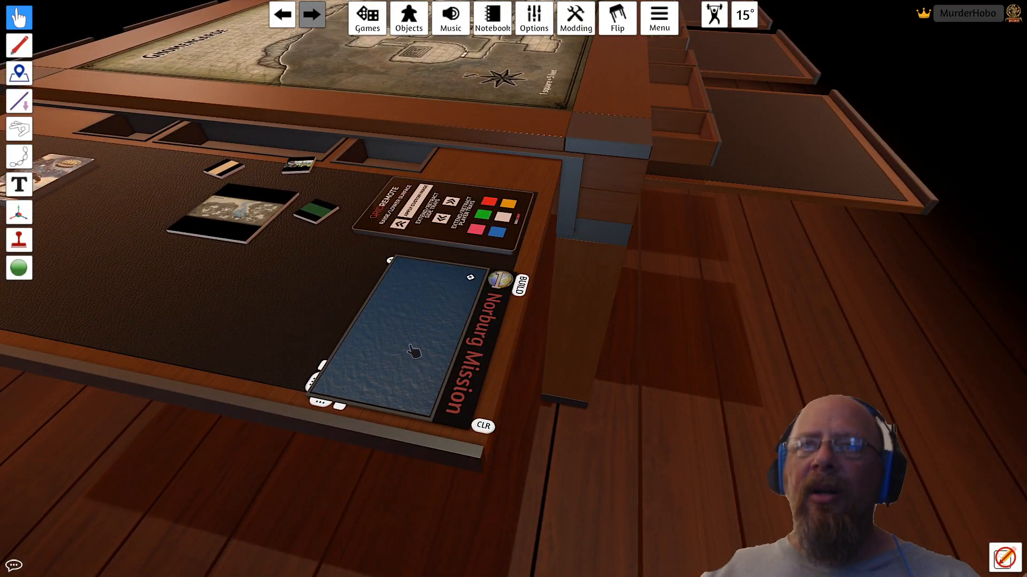
{"action": "mouse_move", "coordinate": [439, 311]}
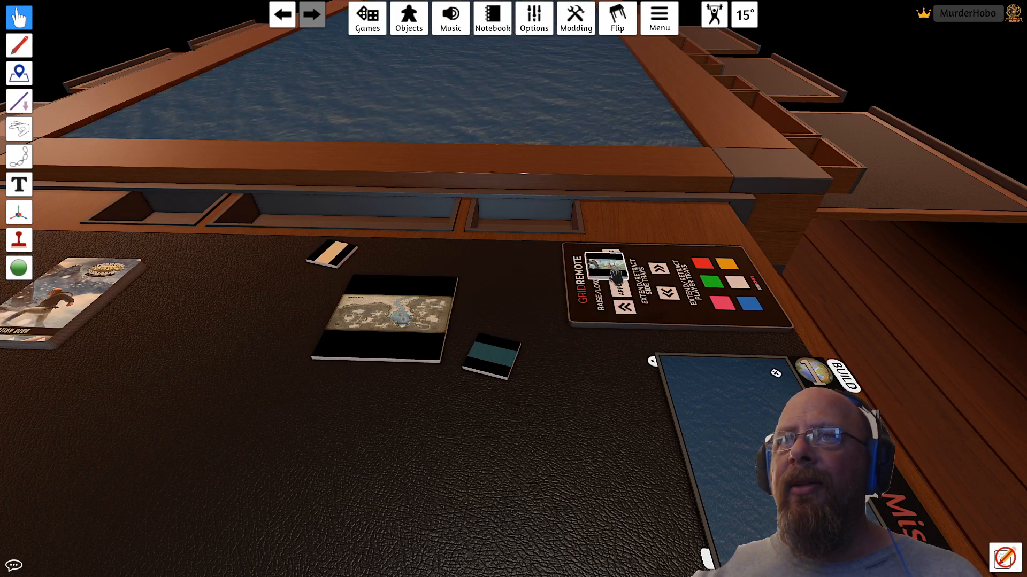
Step: Apply the landscape tile's custom image from the GRID remote to the play surface
{"action": "left_click", "coordinate": [610, 290]}
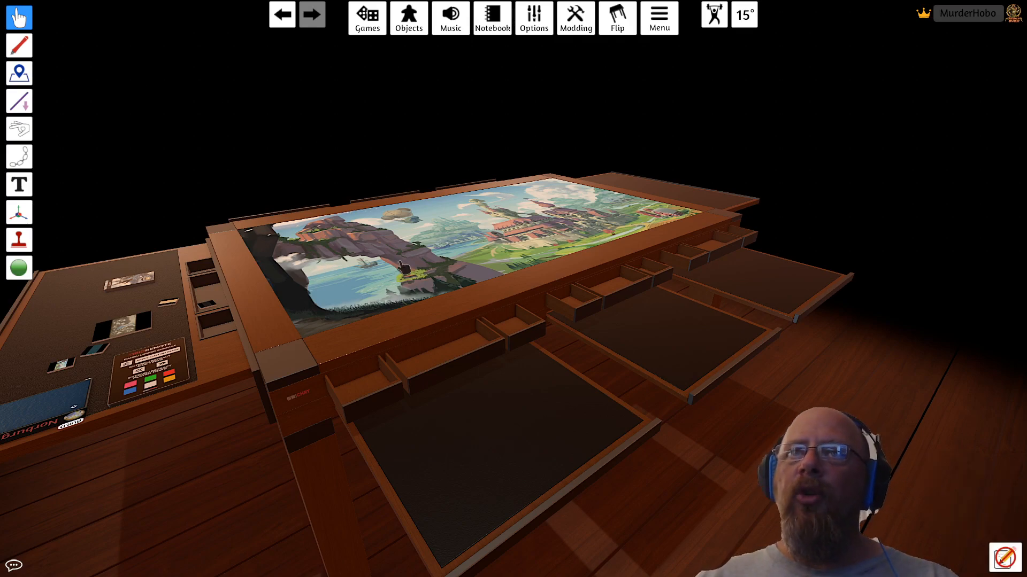
{"action": "left_click", "coordinate": [367, 18]}
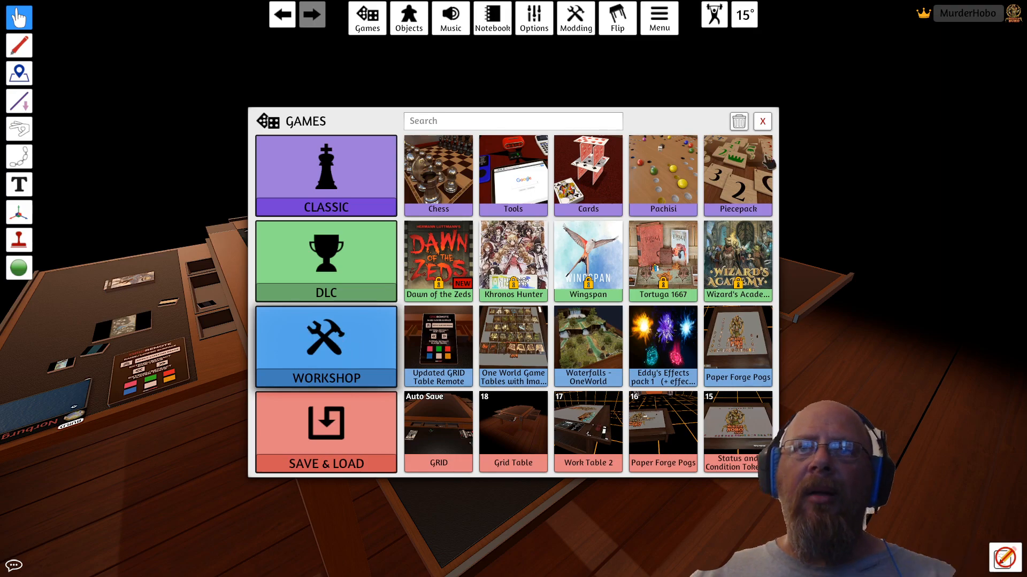
{"action": "left_click", "coordinate": [762, 122]}
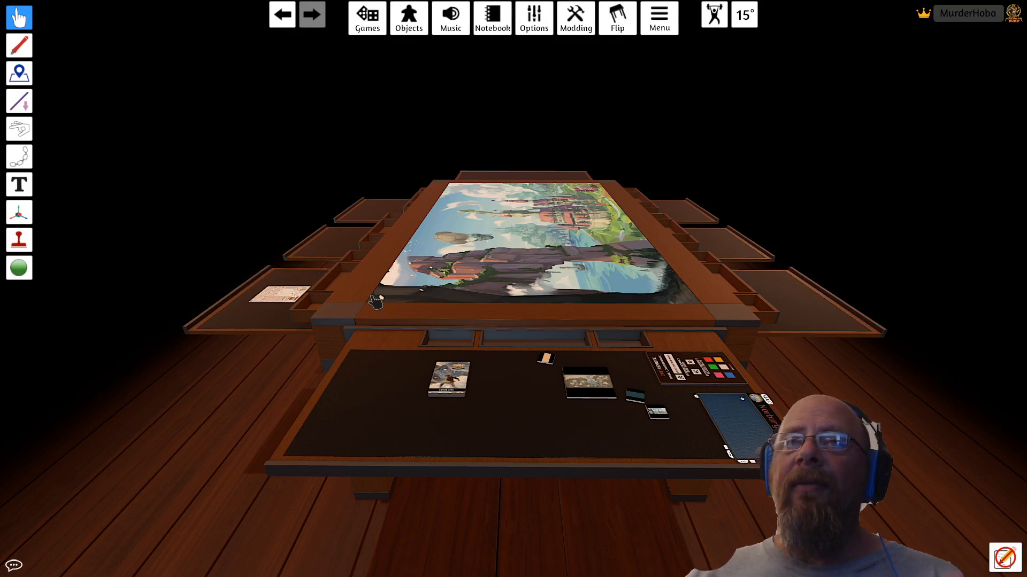
{"action": "mouse_move", "coordinate": [476, 266]}
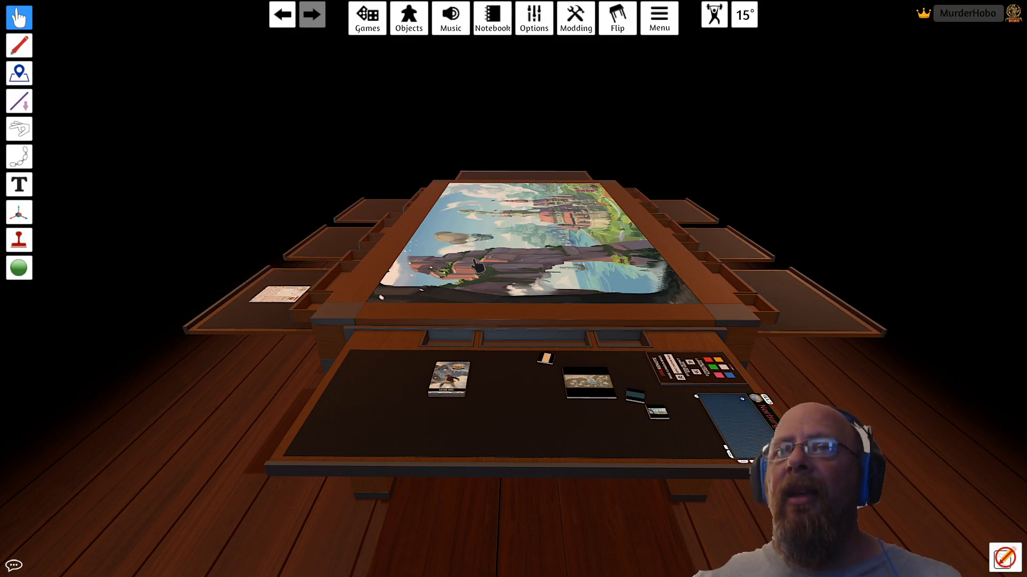